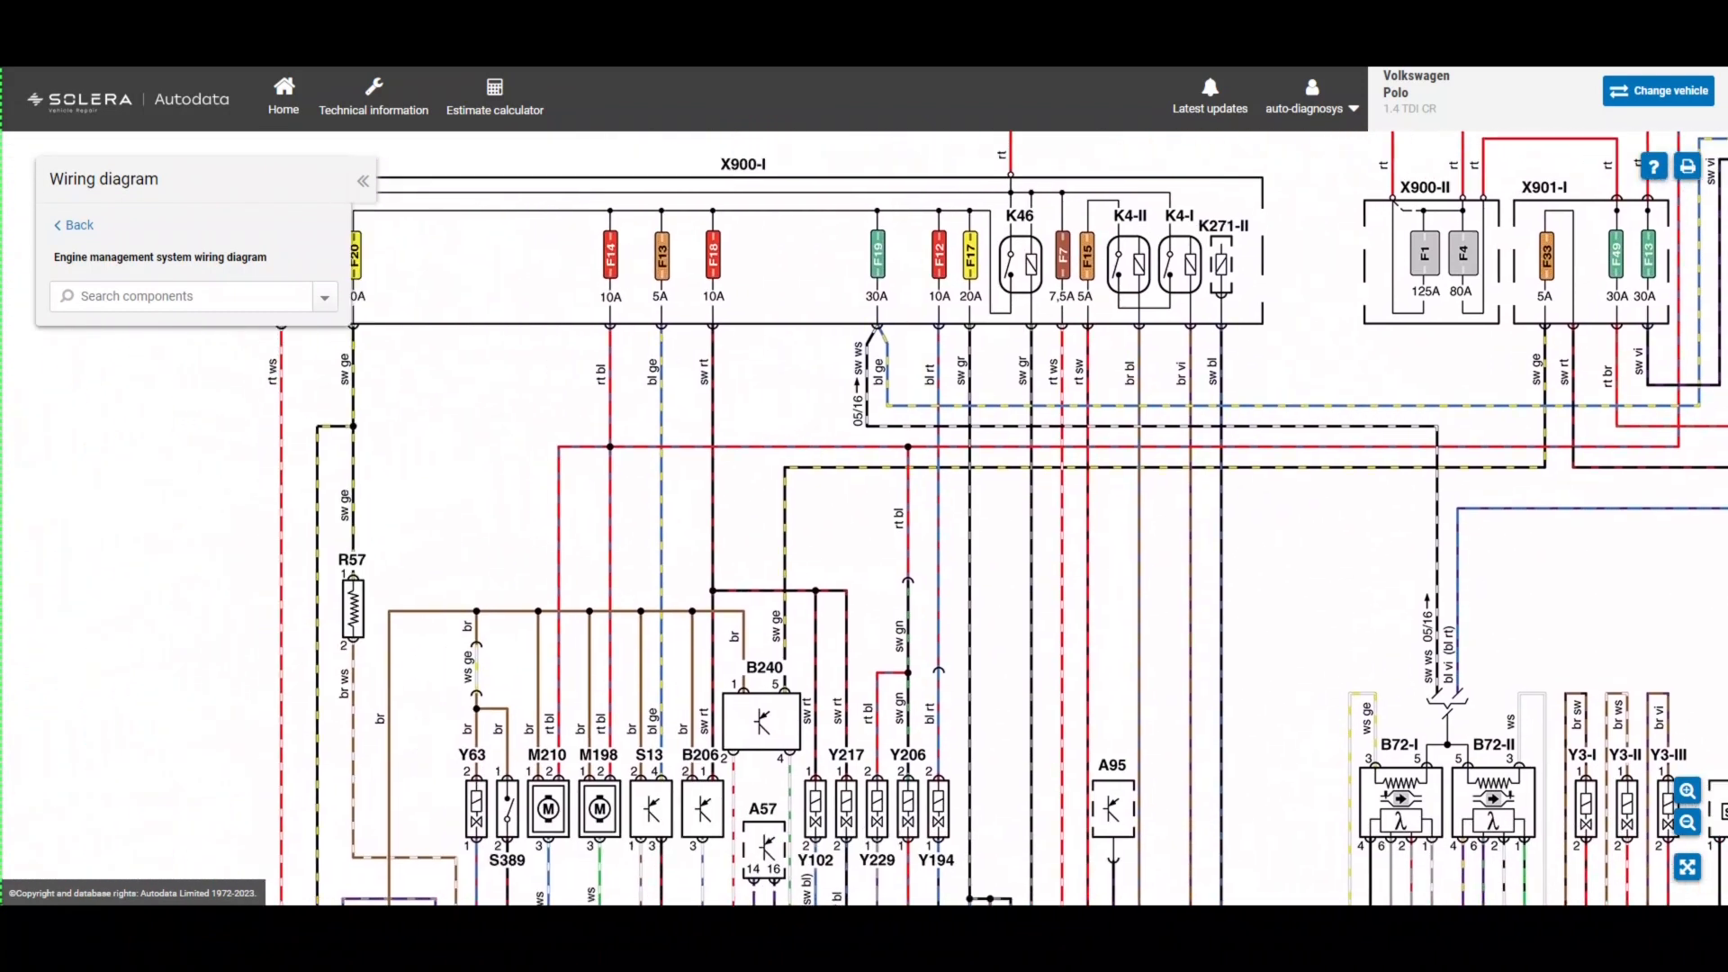
Scroll down to the module row and highlight engine control module A35
{"action": "scroll", "scroll_direction": "down", "scroll_amount": 3}
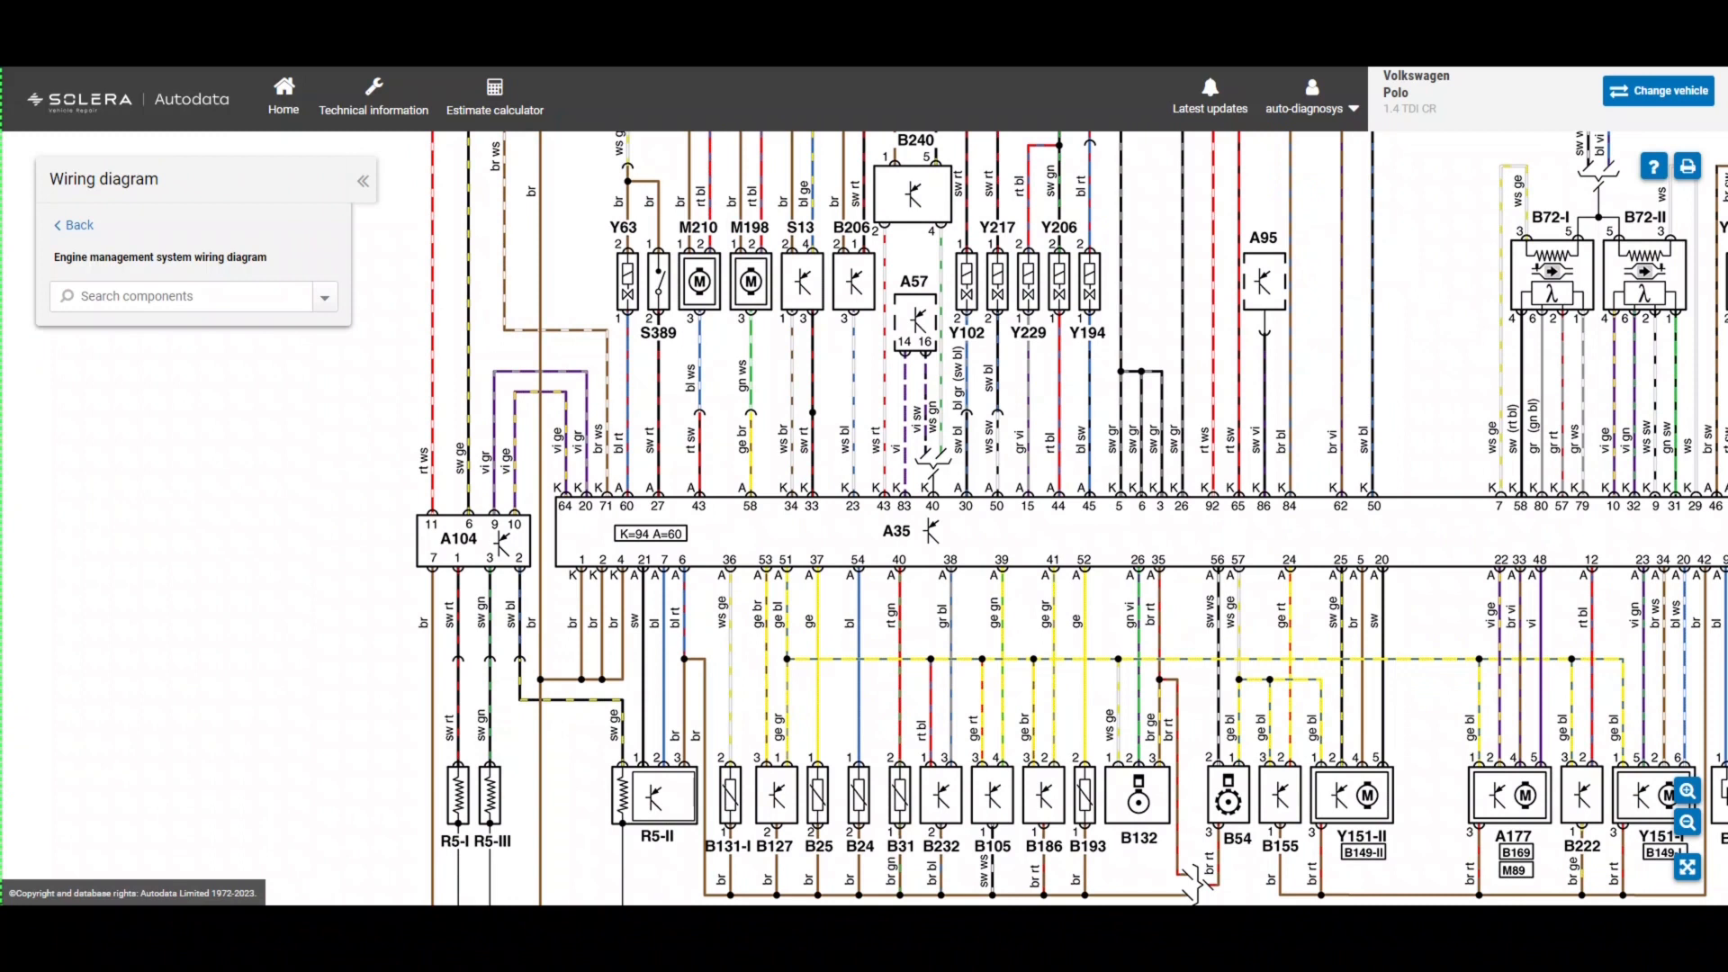
{"action": "left_click", "coordinate": [913, 530]}
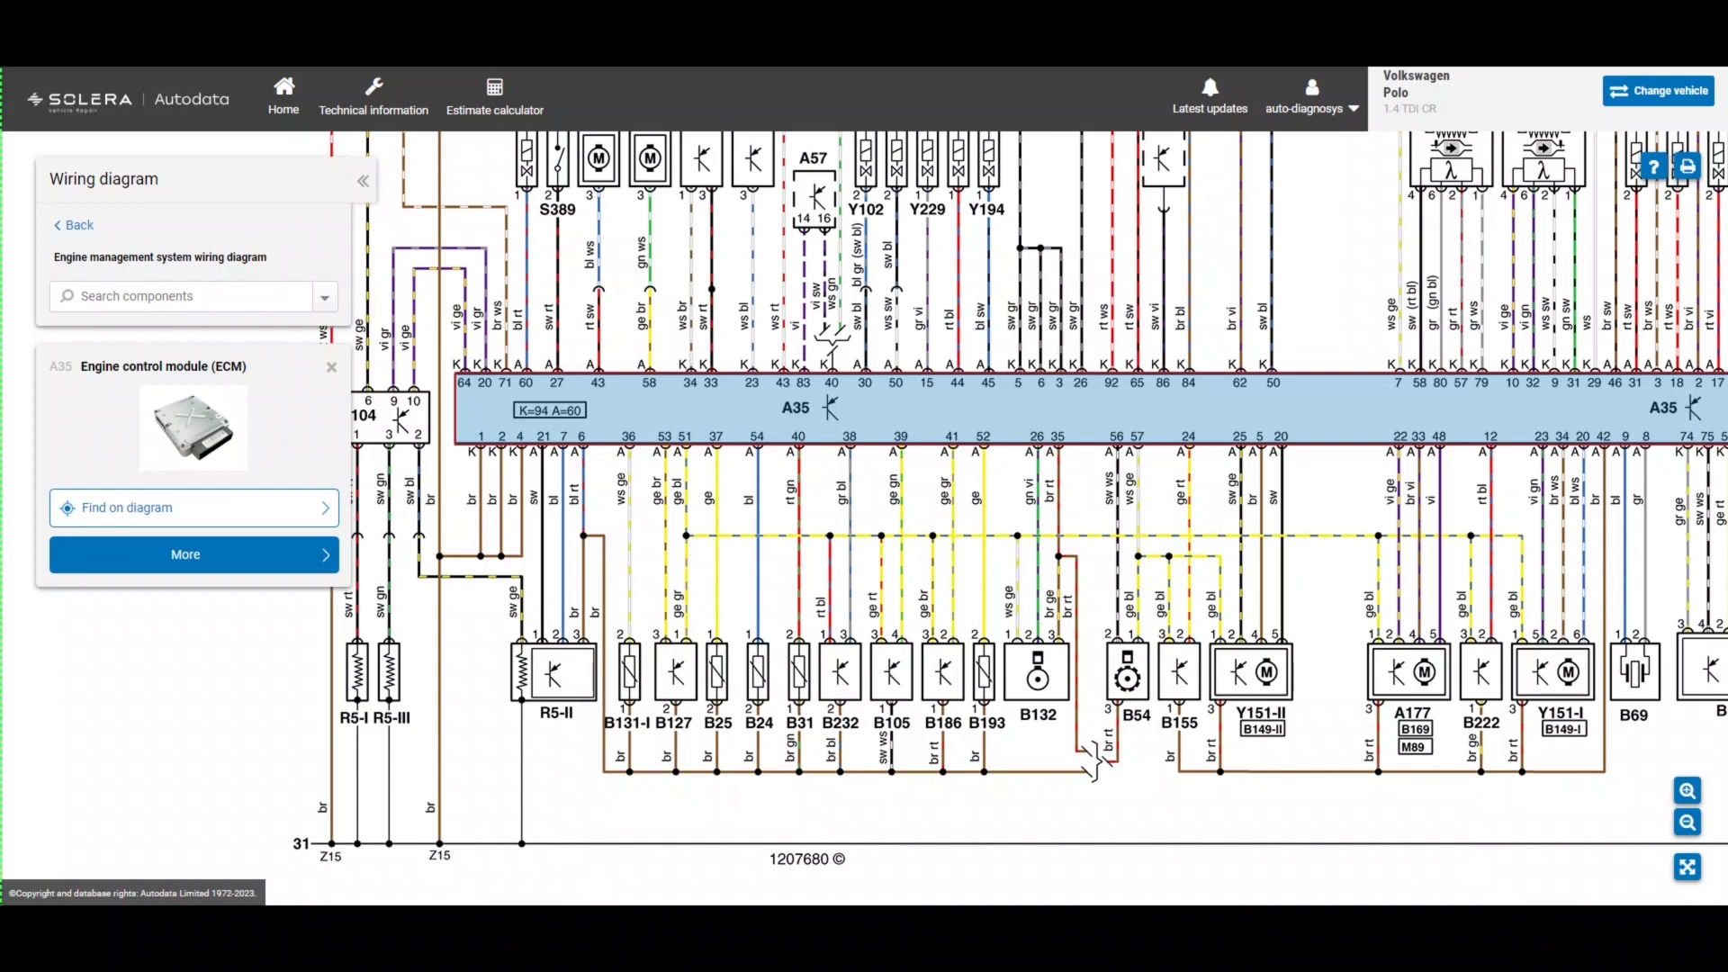
{"action": "mouse_move", "coordinate": [1035, 673]}
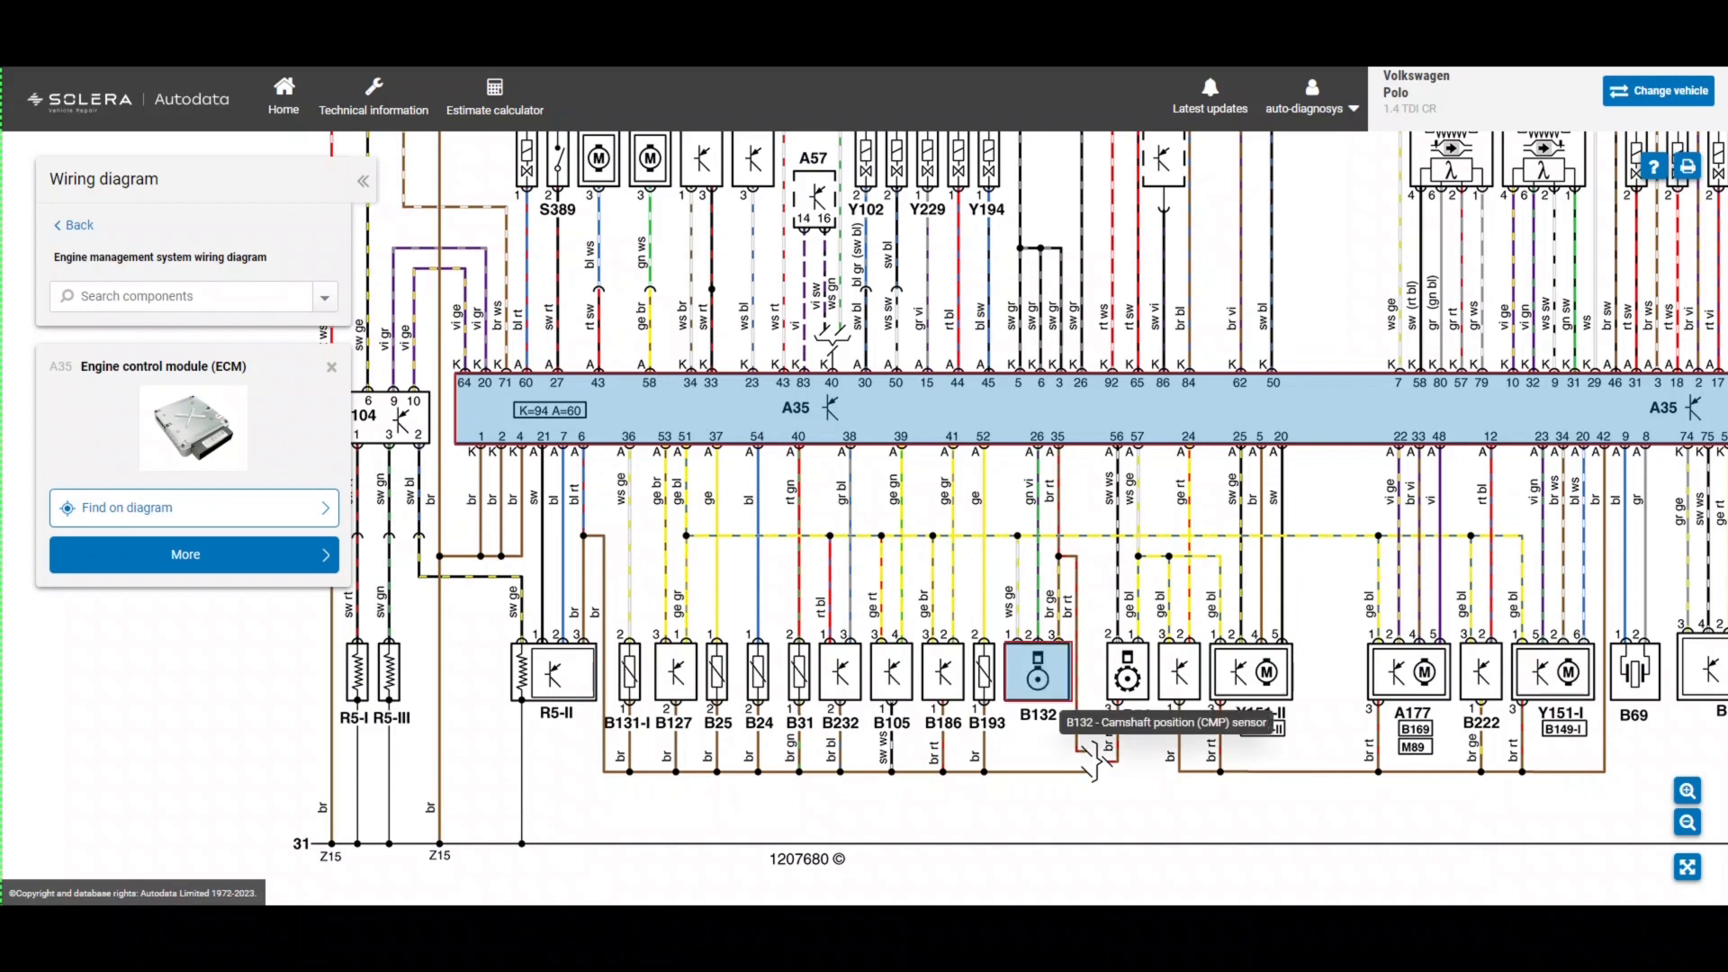
Show camshaft sensor B132 details, then the crankshaft position sensor B54 panel
{"action": "left_click", "coordinate": [1036, 673]}
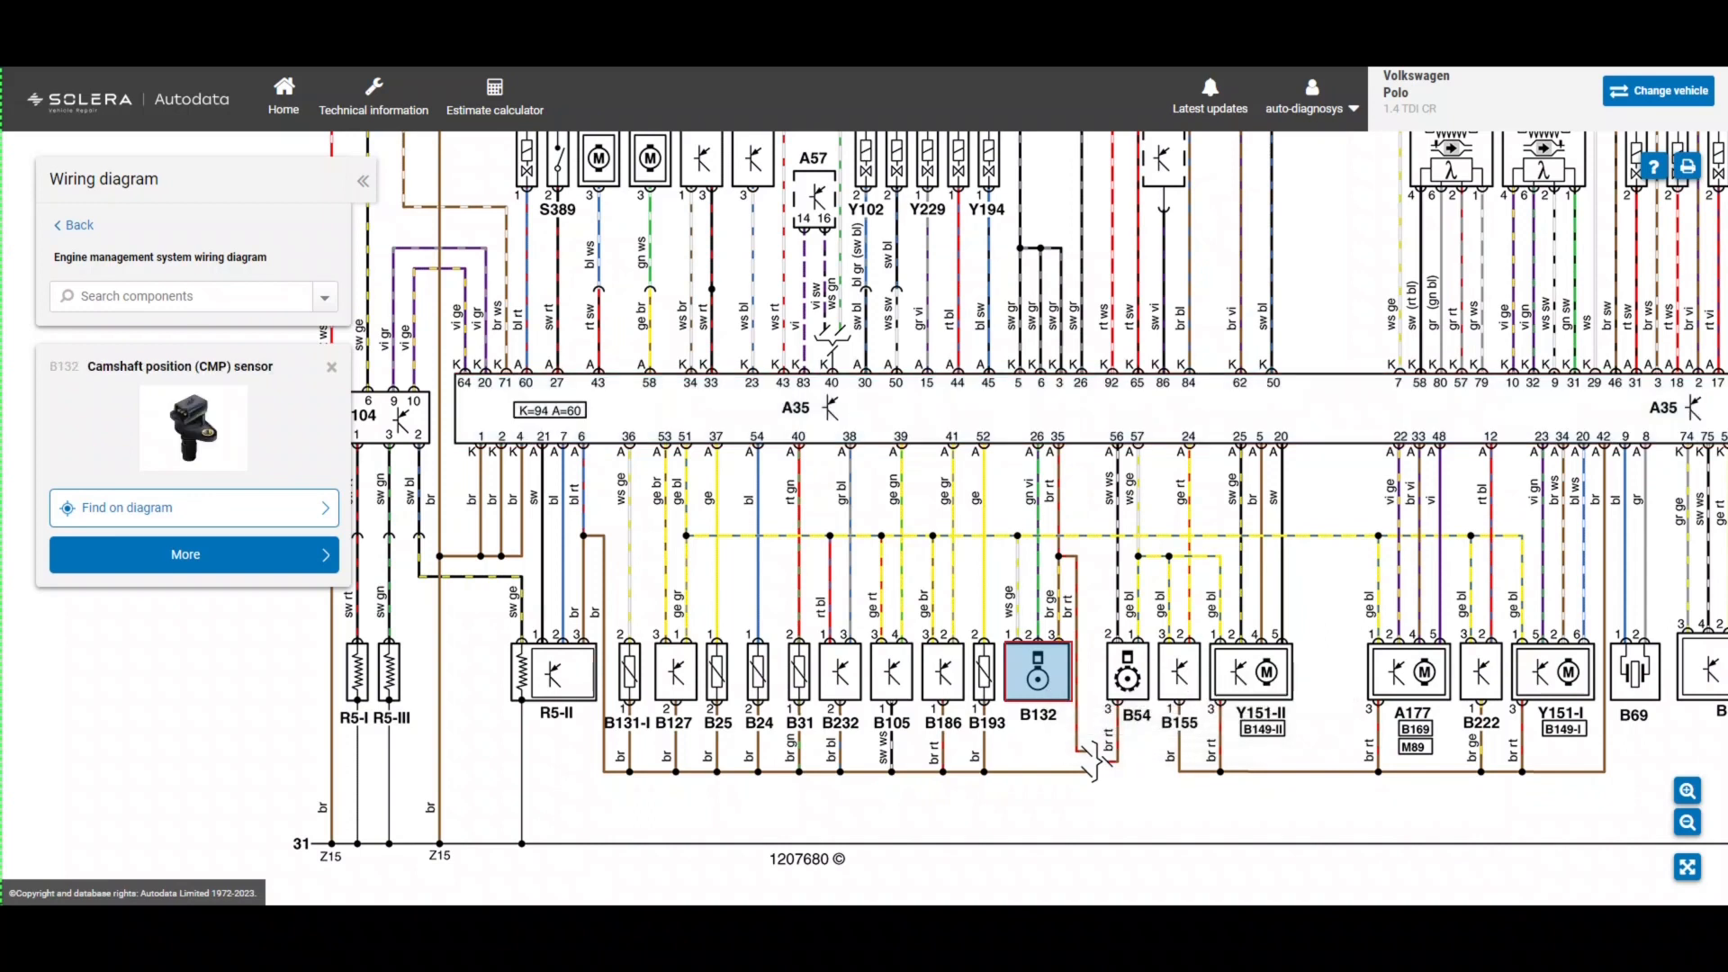
{"action": "left_click", "coordinate": [1127, 673]}
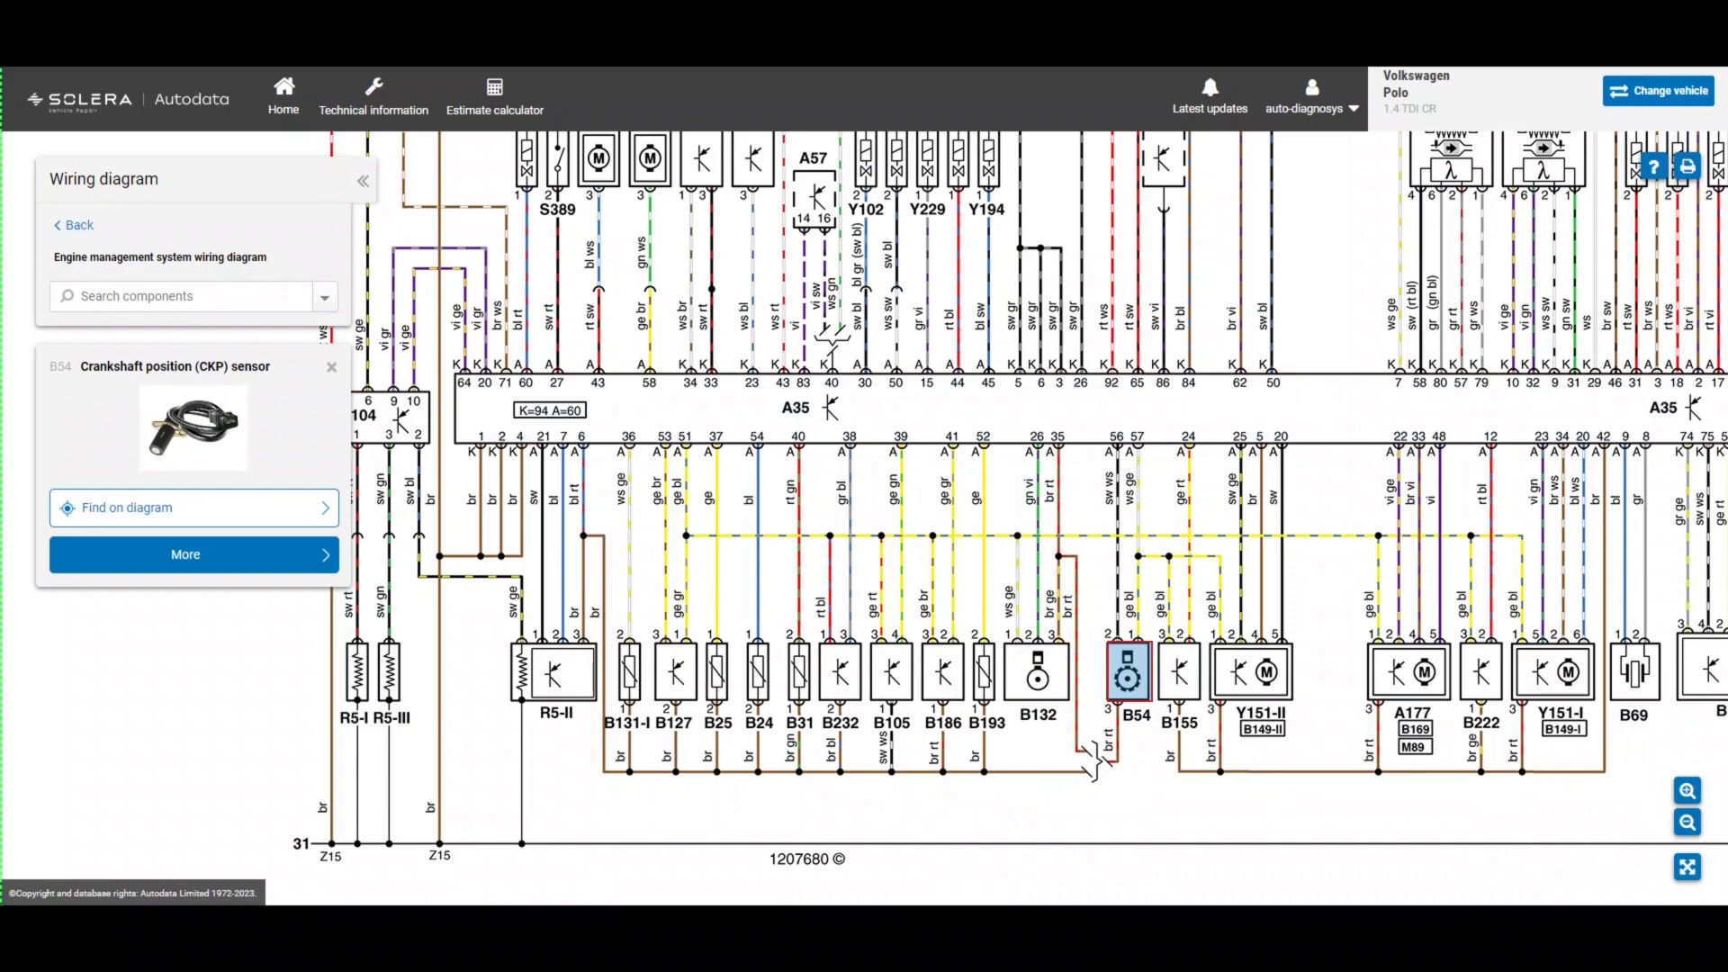
{"action": "mouse_move", "coordinate": [942, 673]}
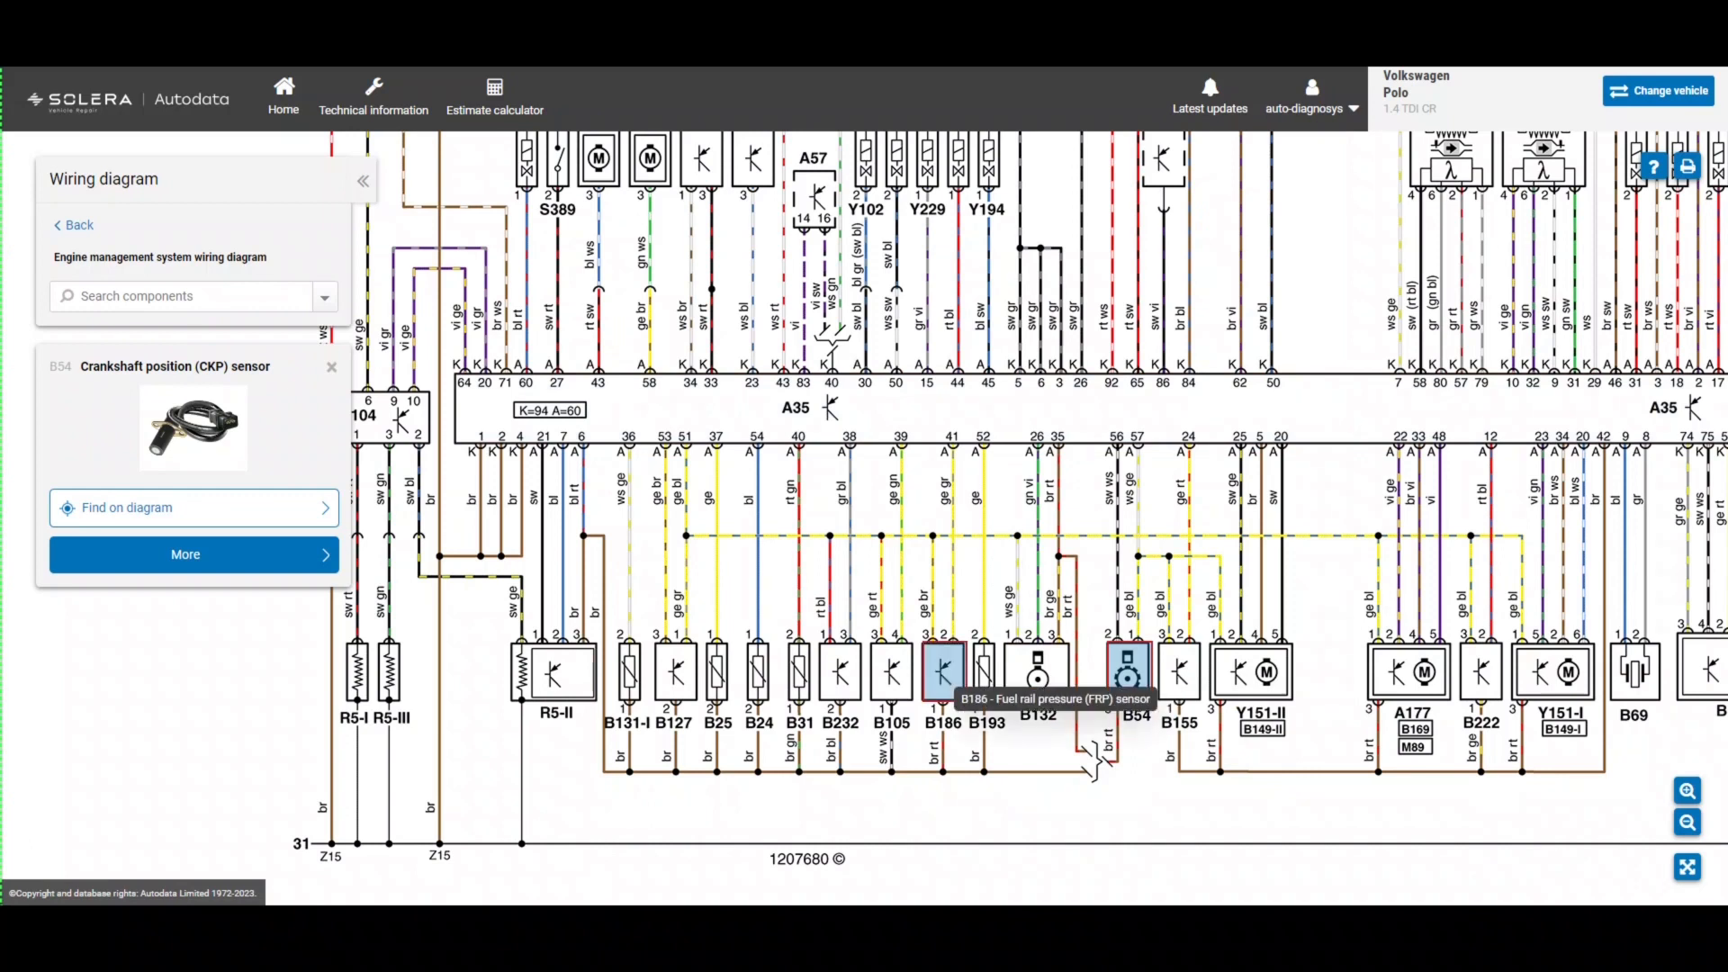